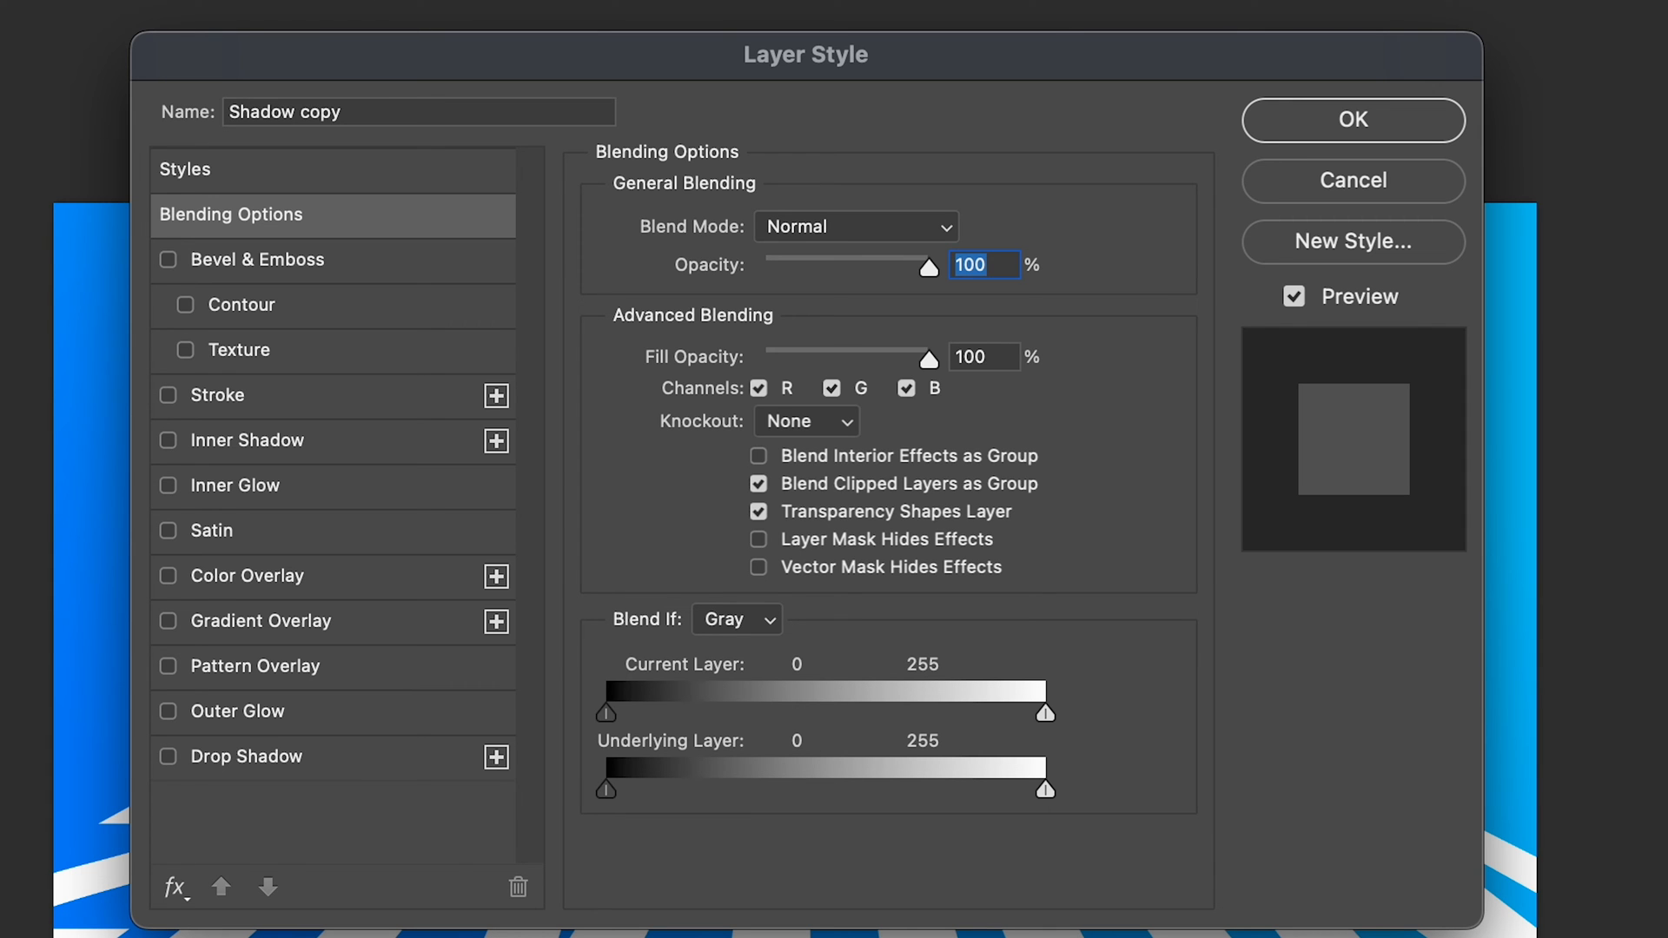
# - Add a #000000 black Color Overlay style to the Shadow copy layer
pyautogui.click(168, 575)
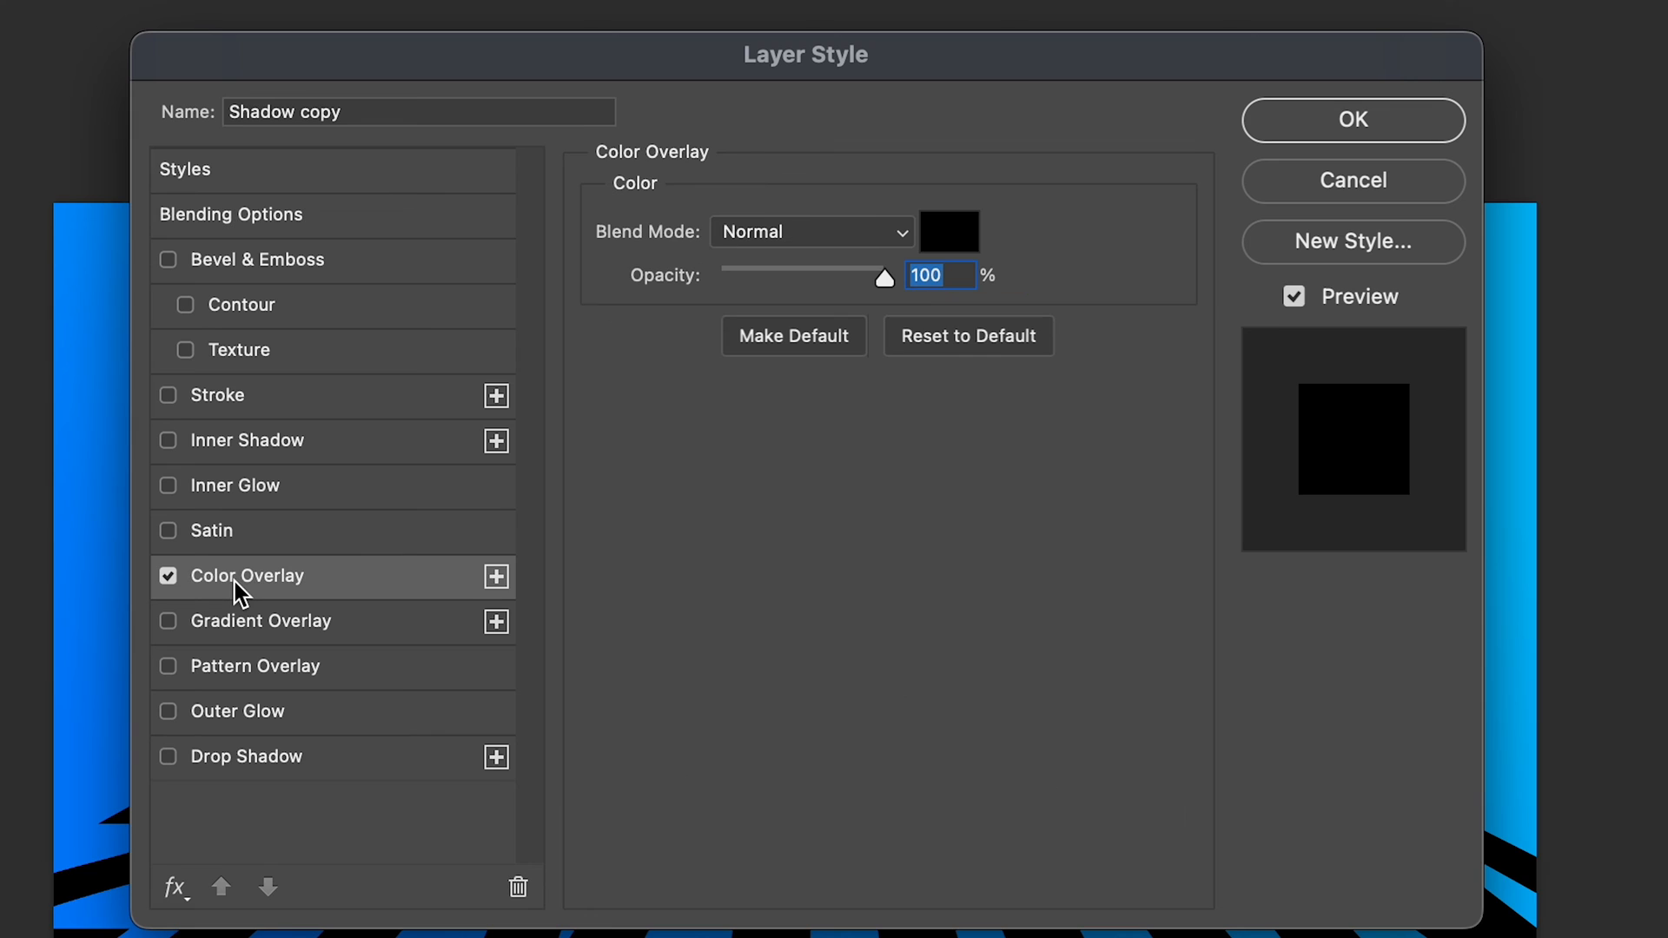
pyautogui.moveTo(643, 248)
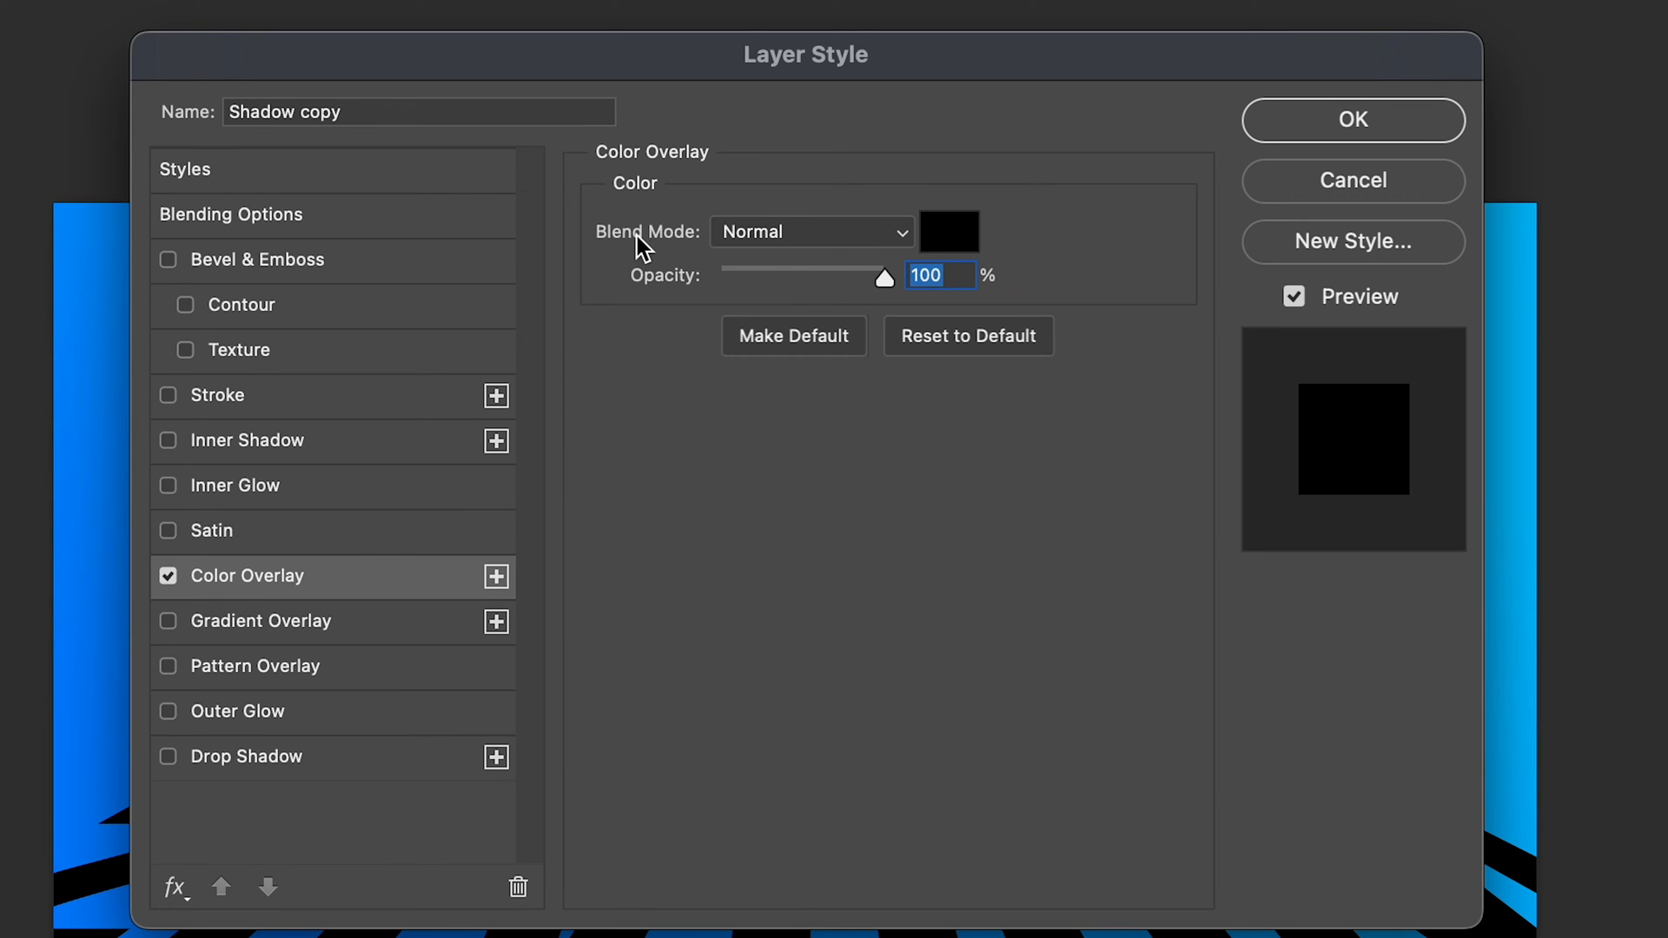
pyautogui.moveTo(968, 253)
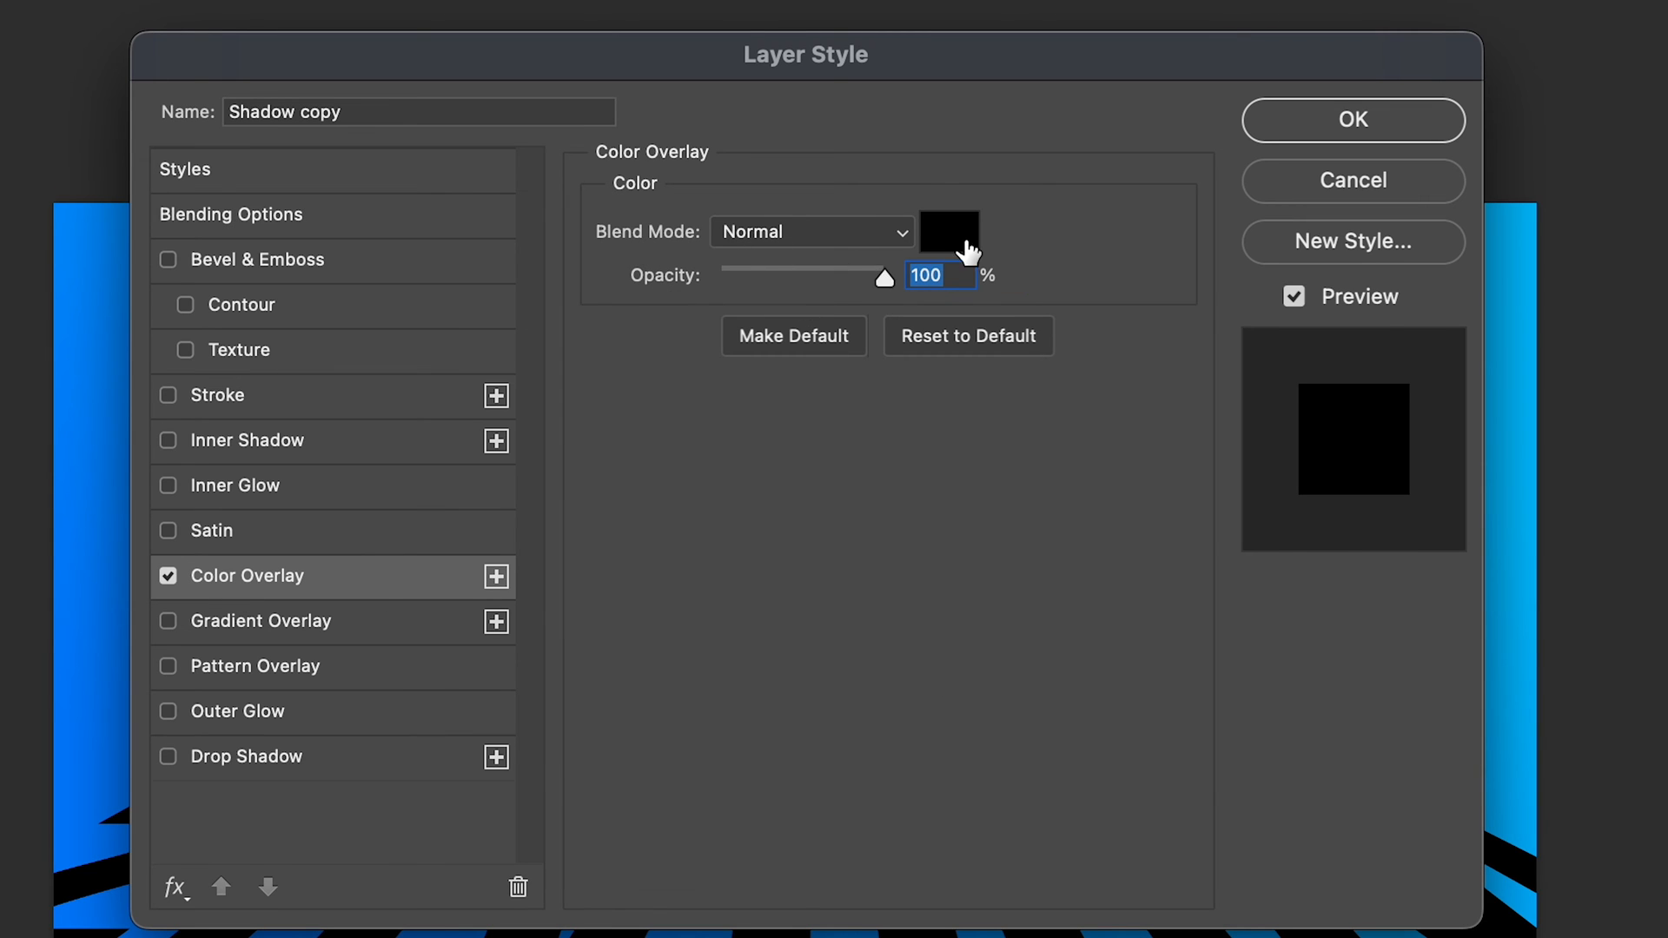
pyautogui.click(948, 231)
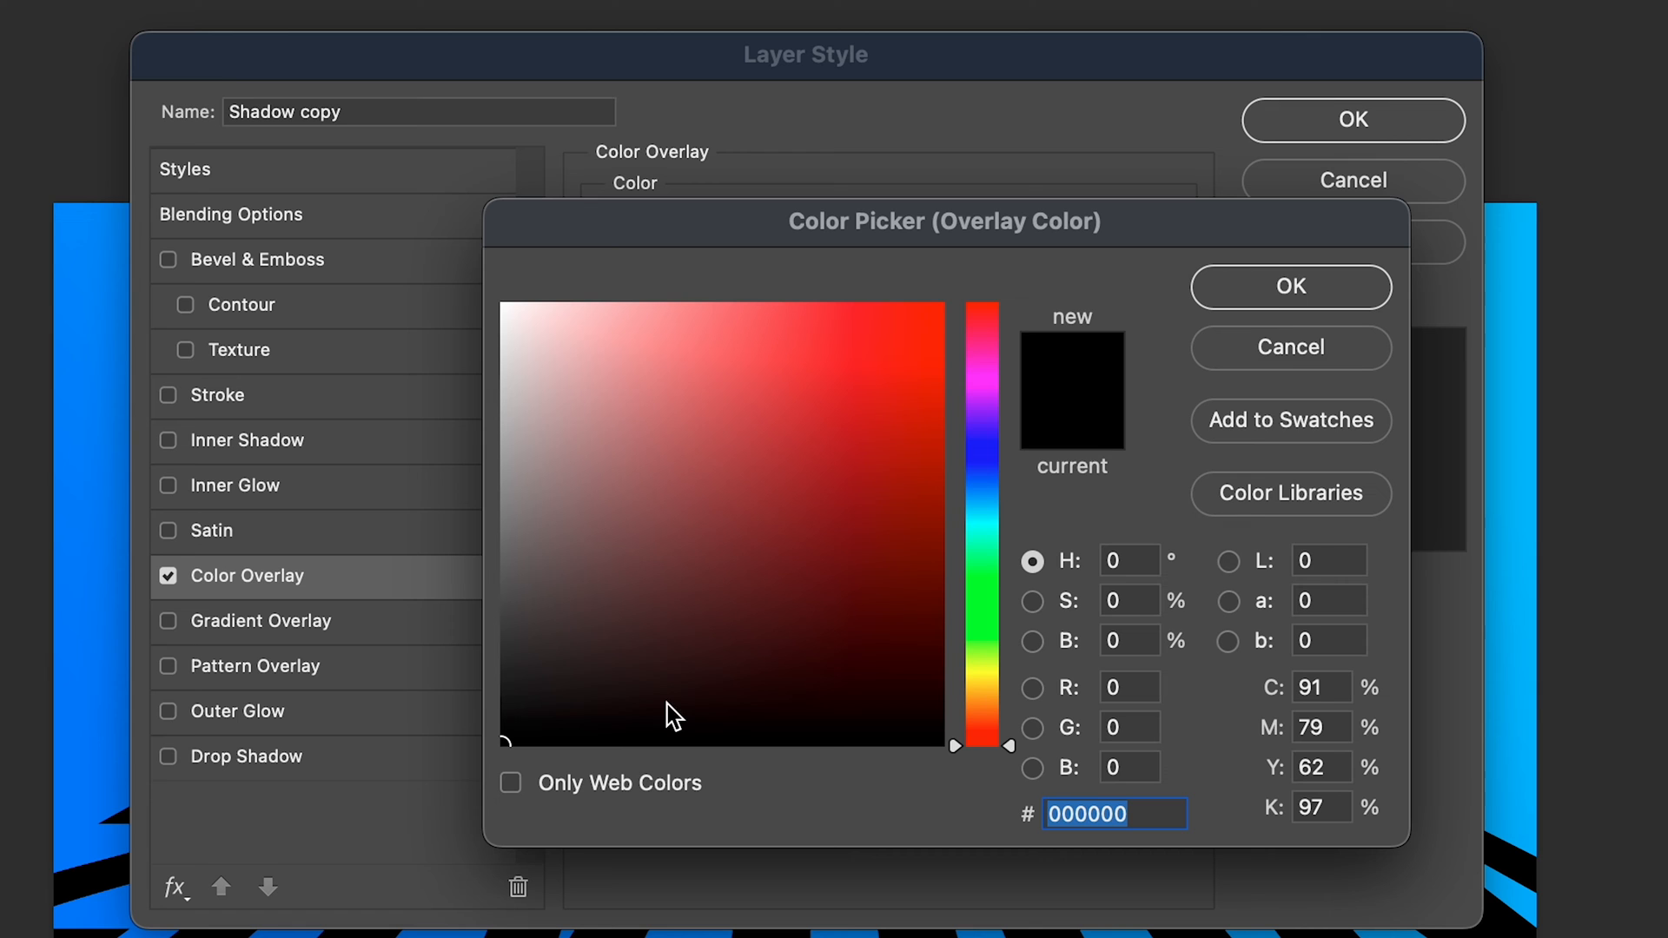
pyautogui.click(1288, 288)
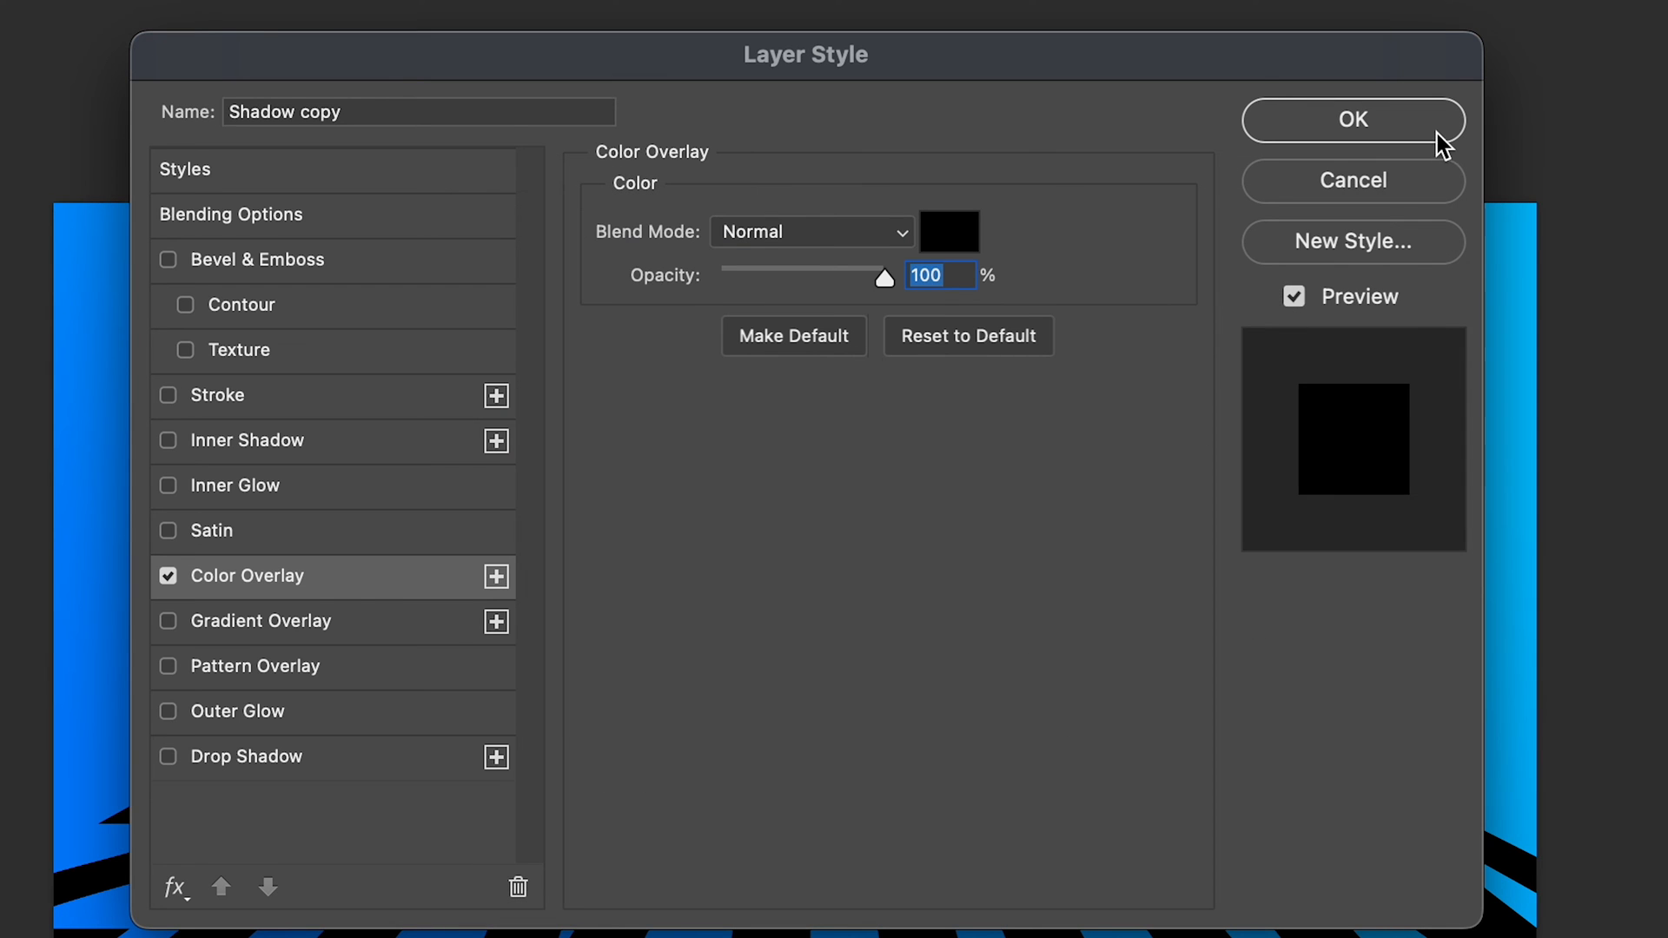
pyautogui.click(1351, 119)
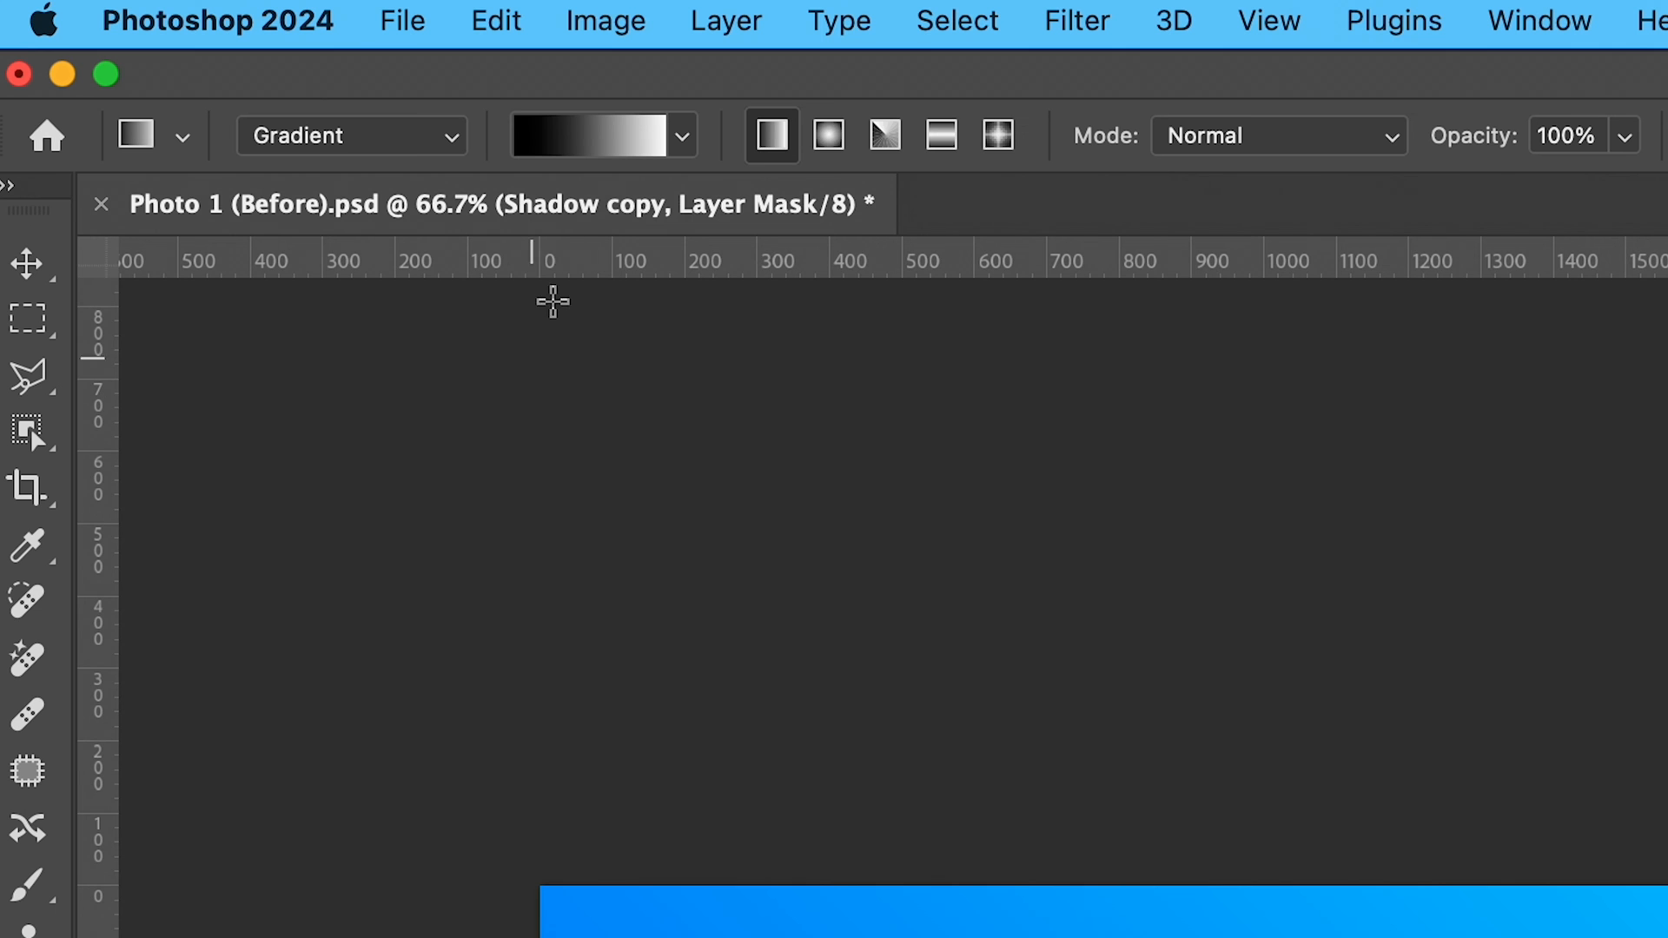
# - Load the Basics black-to-white preset into the Gradient tool for the Shadow copy mask
pyautogui.click(680, 135)
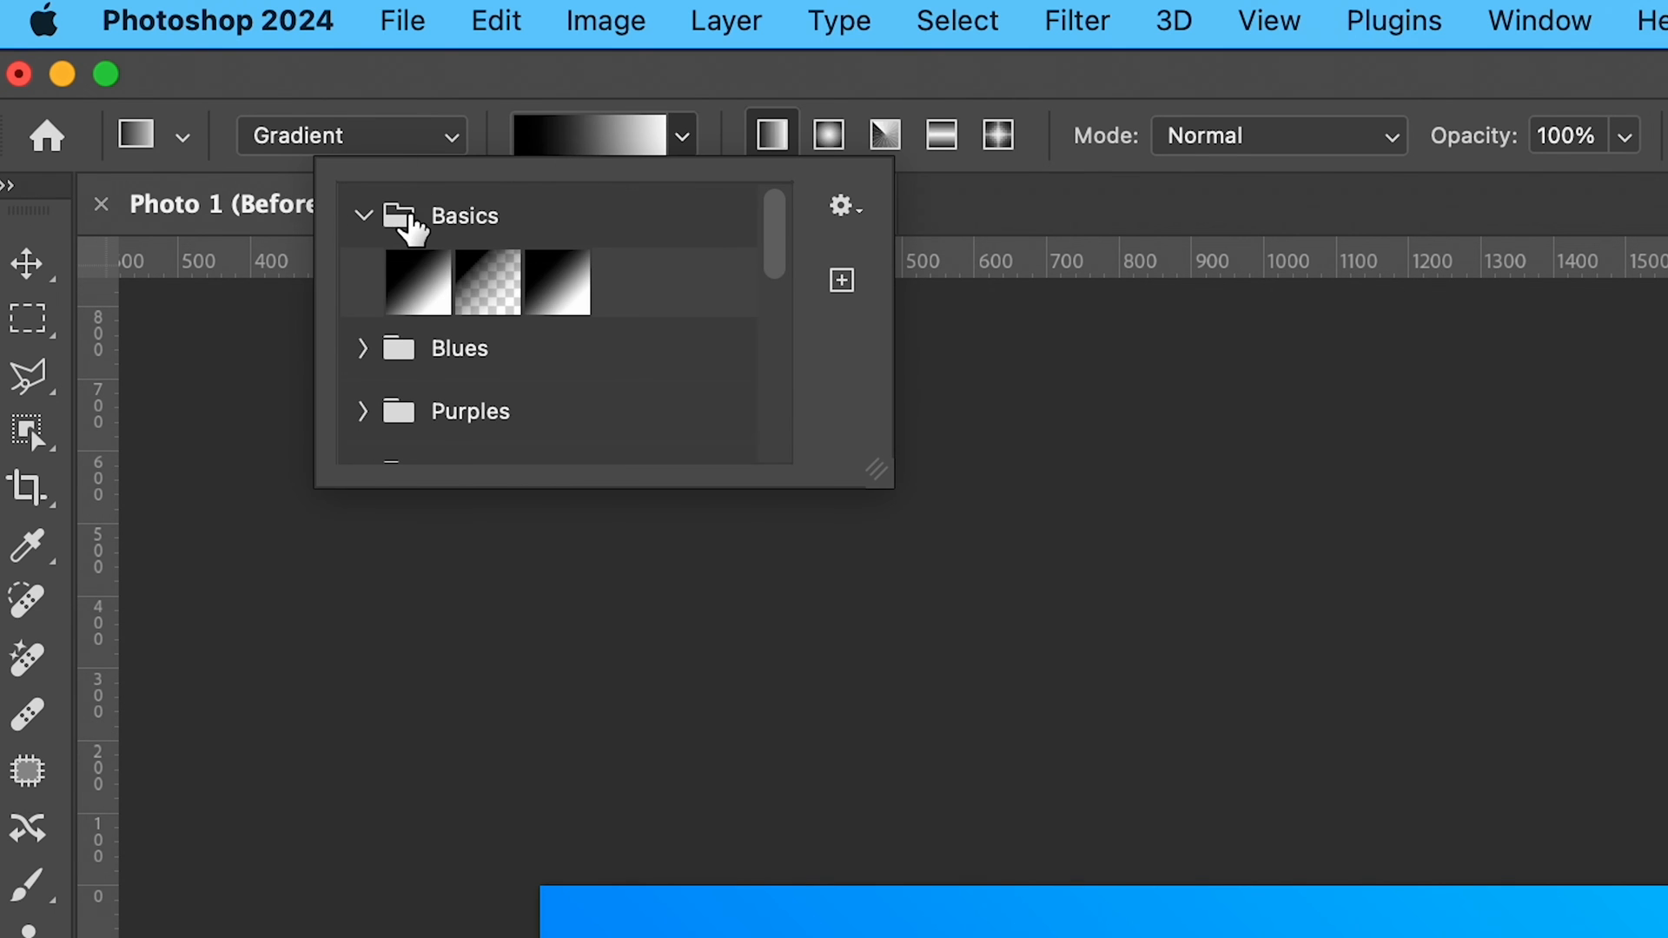
pyautogui.click(415, 282)
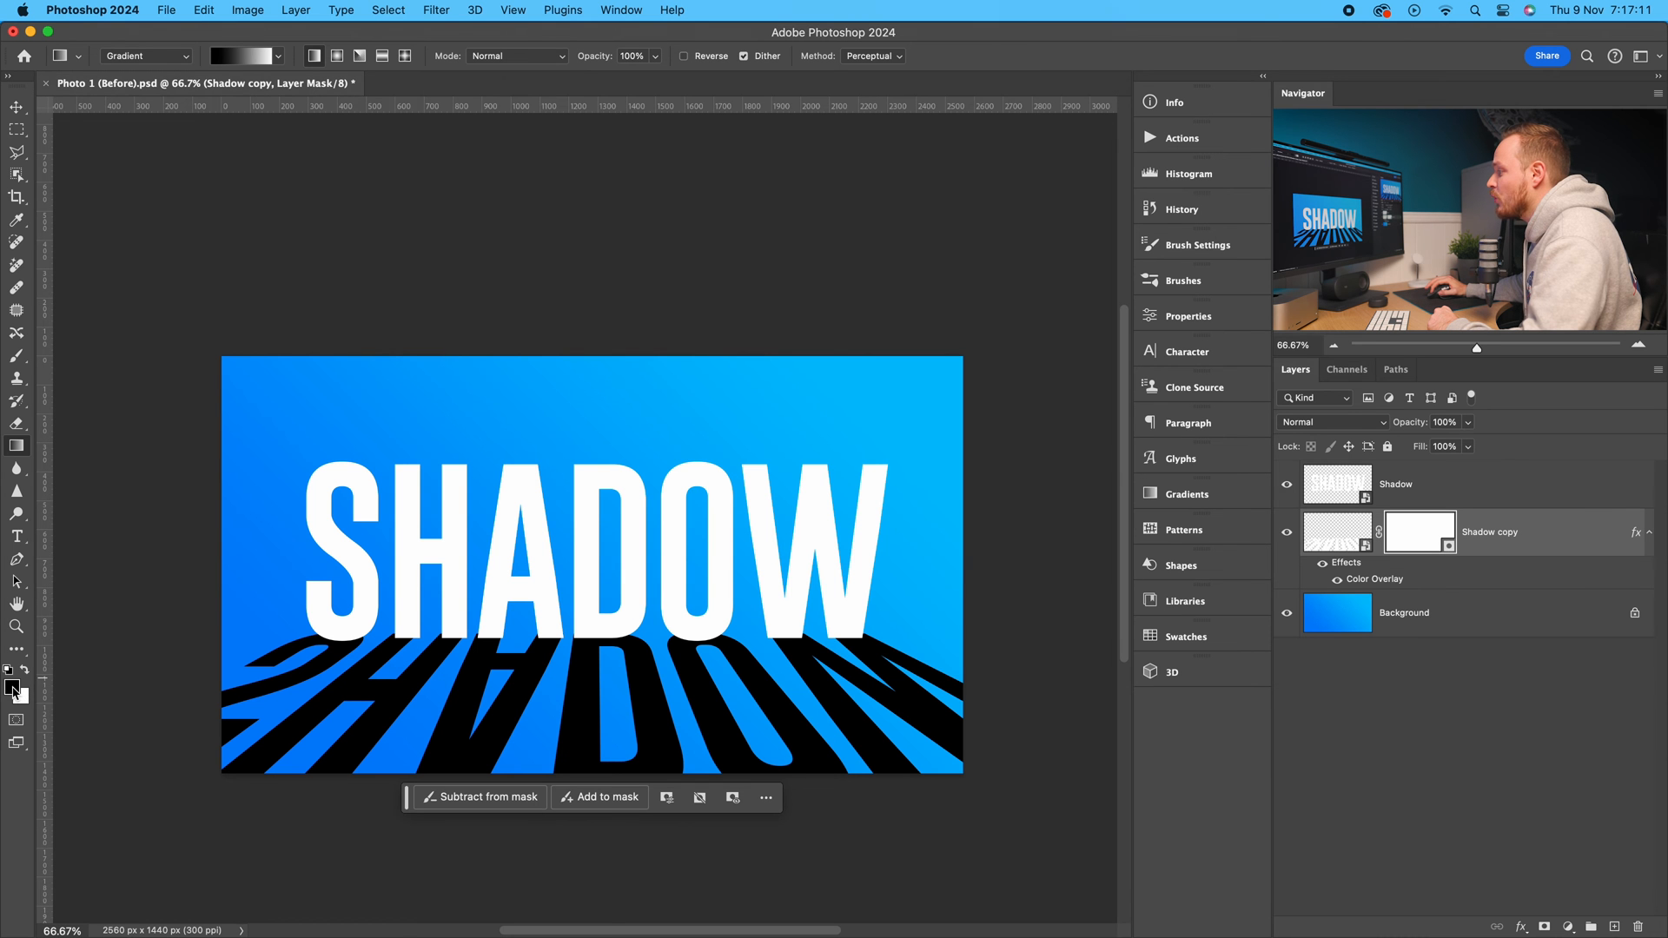
pyautogui.moveTo(825, 399)
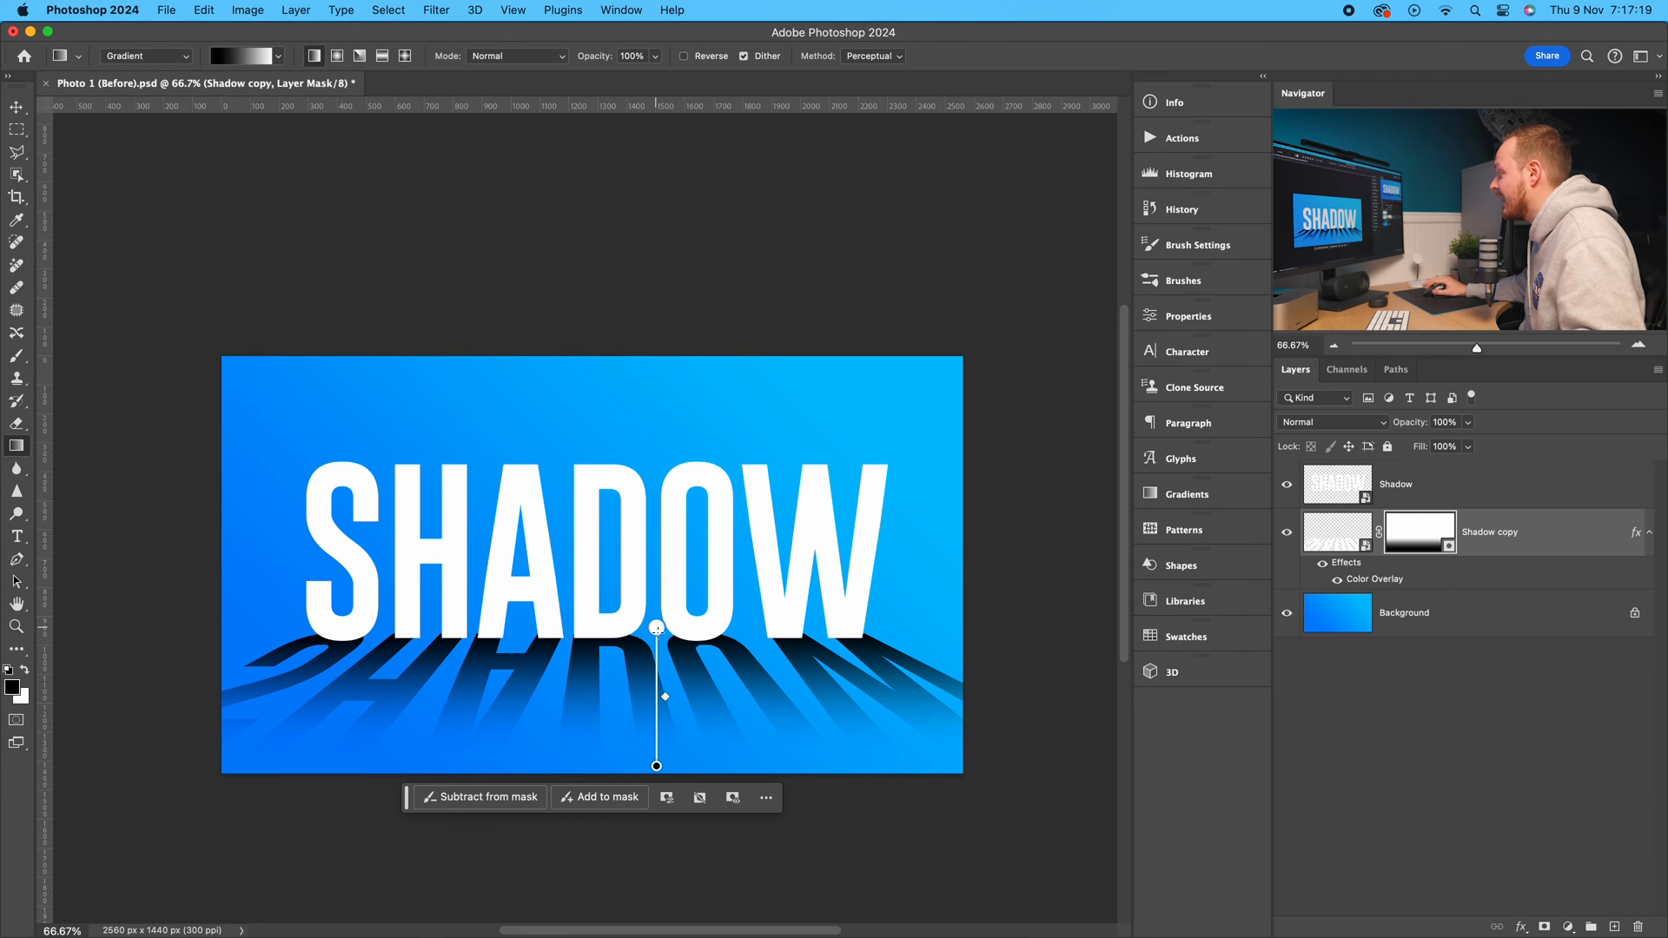
pyautogui.moveTo(970, 800)
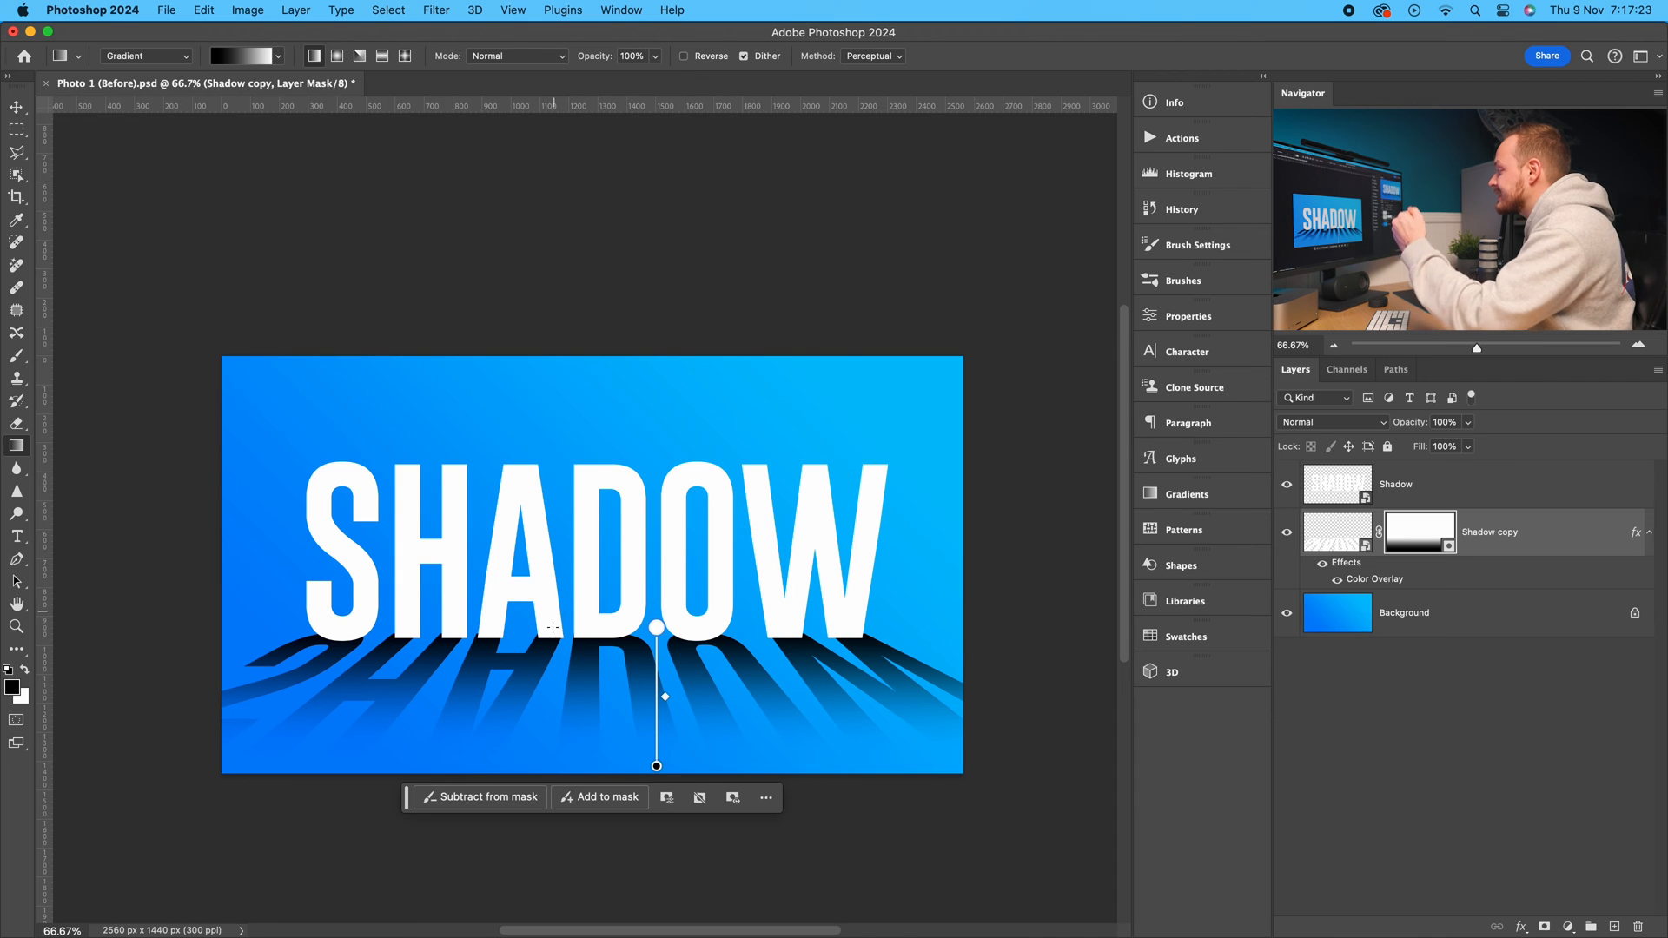
pyautogui.moveTo(48, 226)
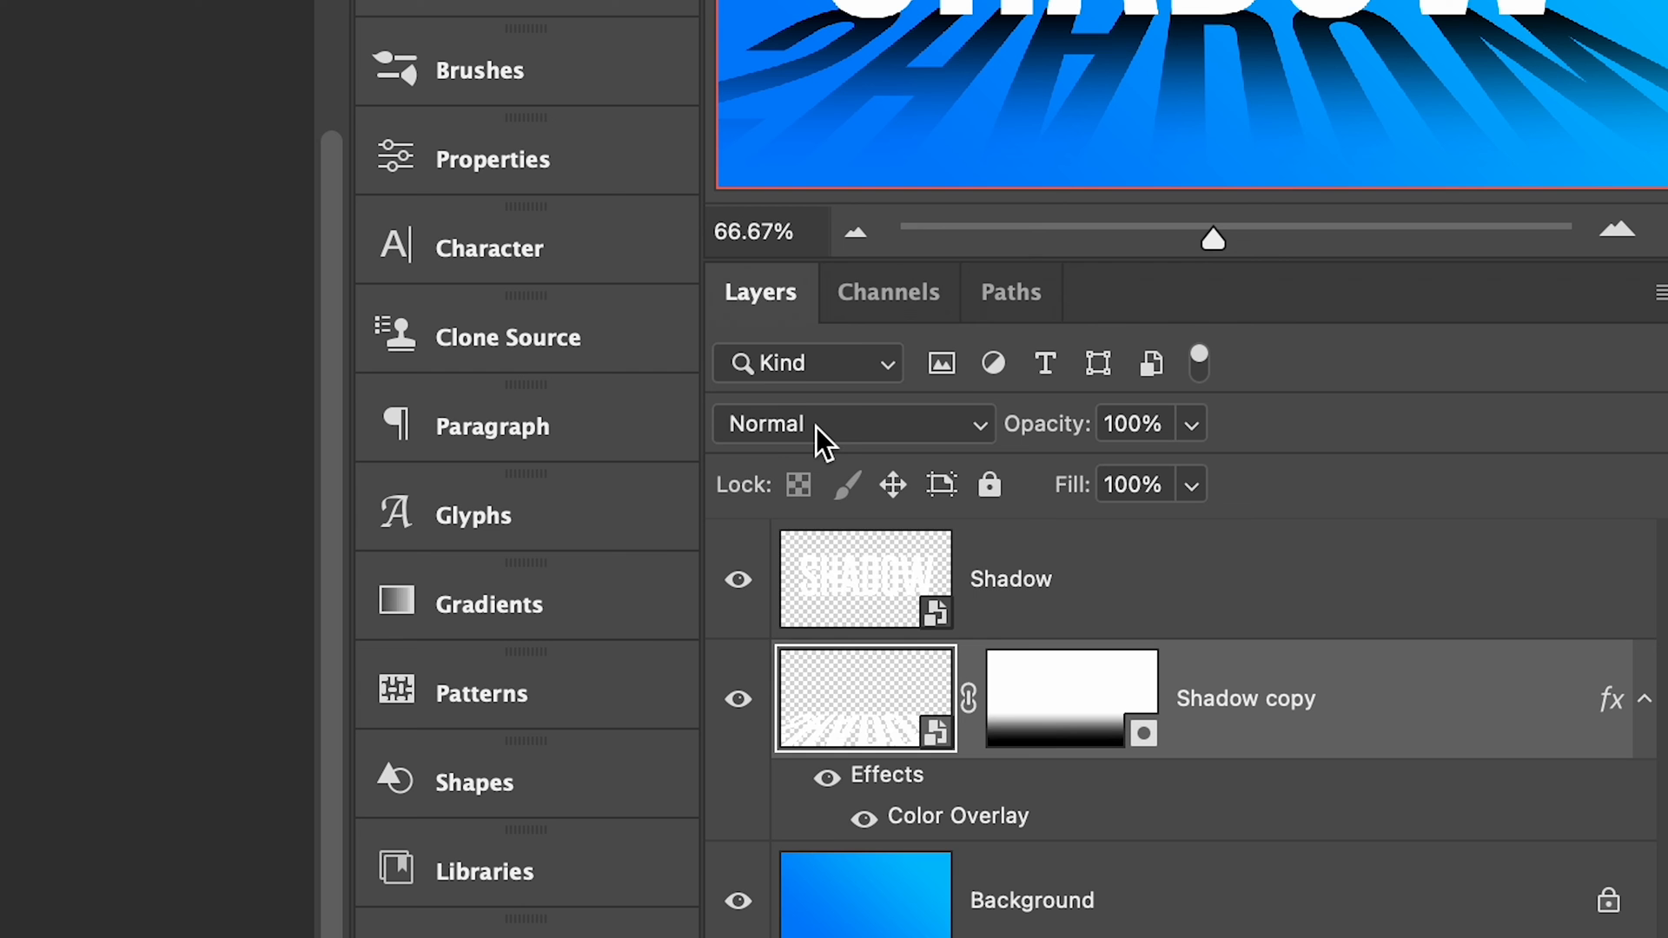
# - Open the Shadow copy layer's blend mode list to switch from Normal to Multiply
pyautogui.click(852, 423)
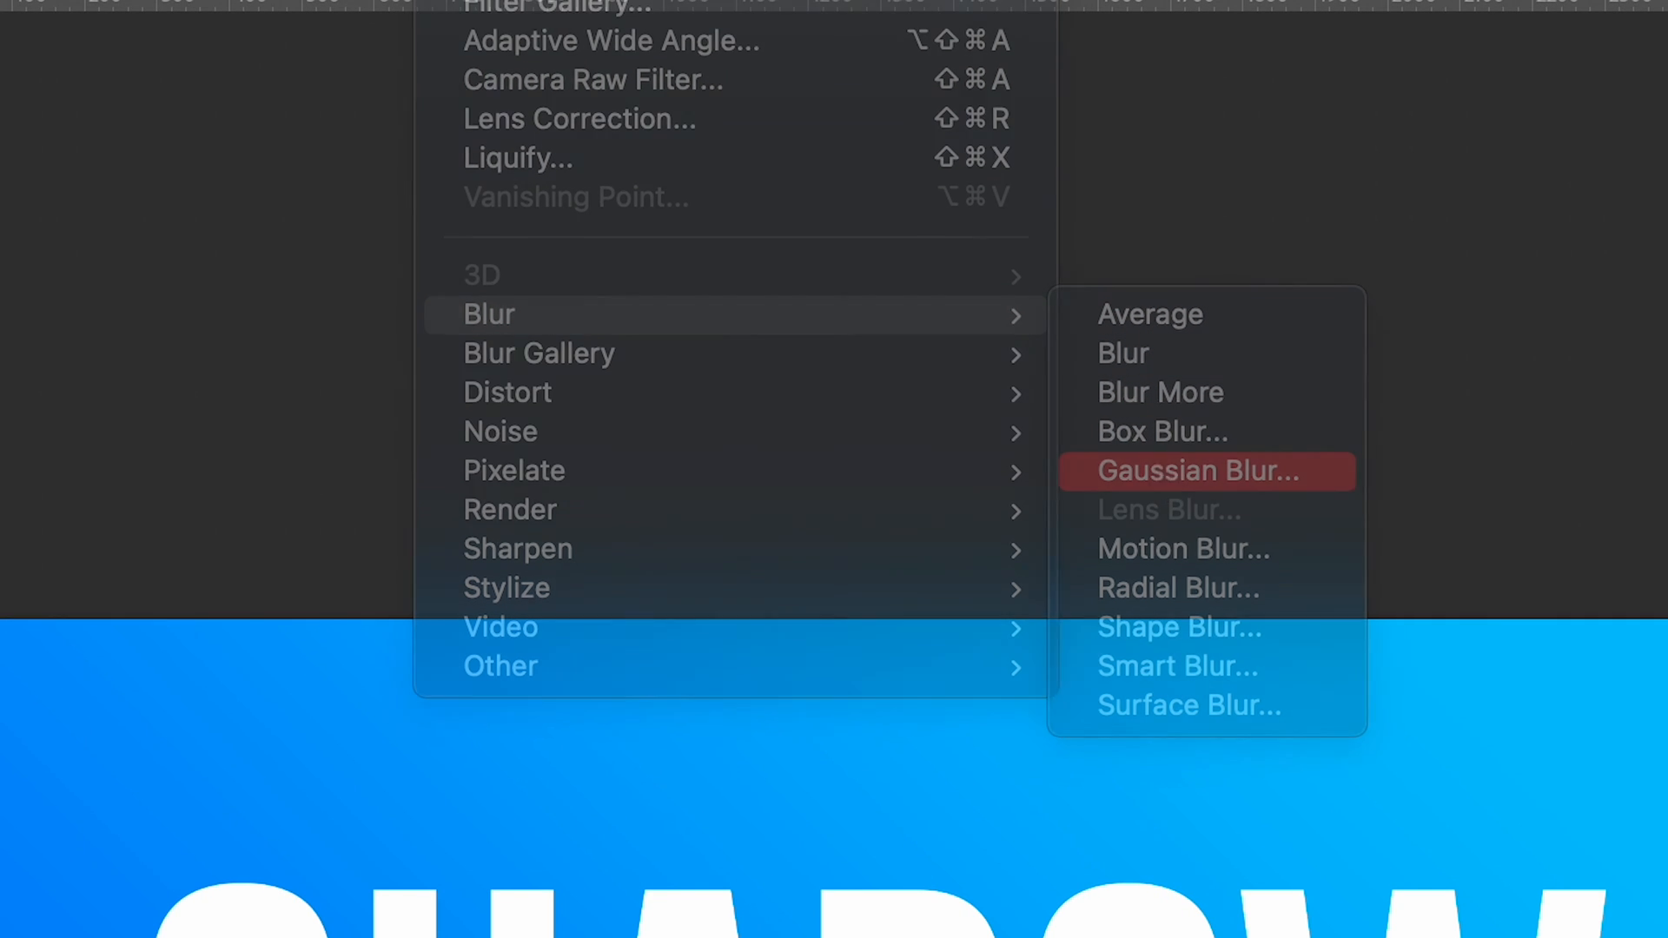
# - Apply a Gaussian Blur of 5.0 pixels radius to Shadow copy as a smart filter
pyautogui.click(1205, 470)
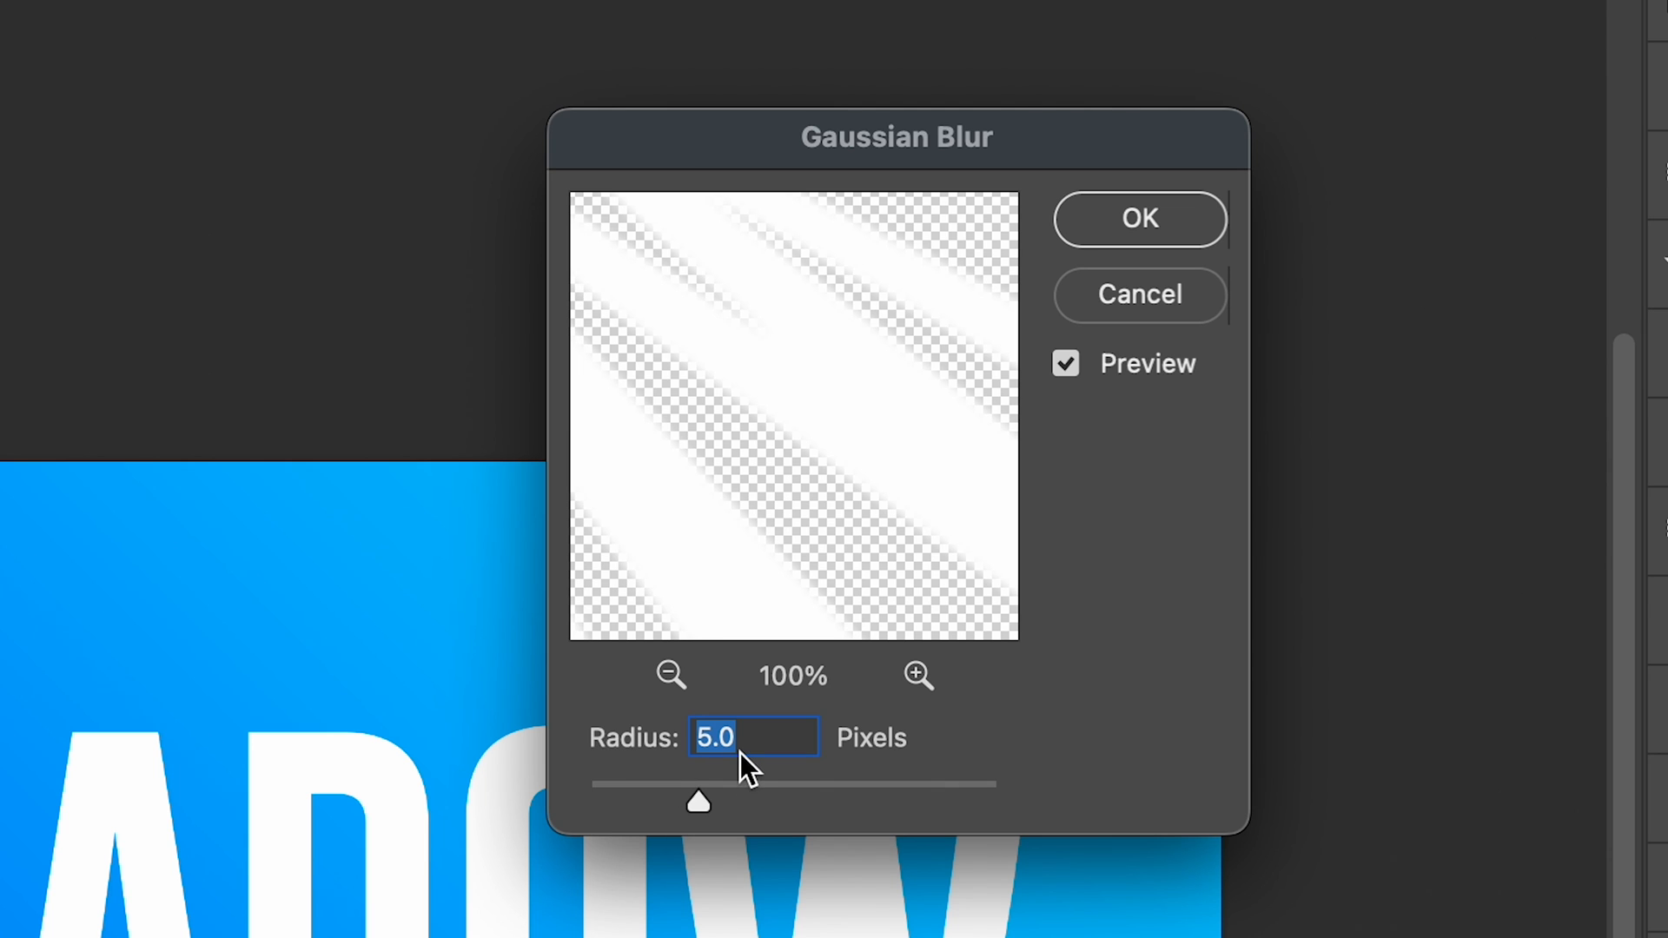
pyautogui.moveTo(755, 771)
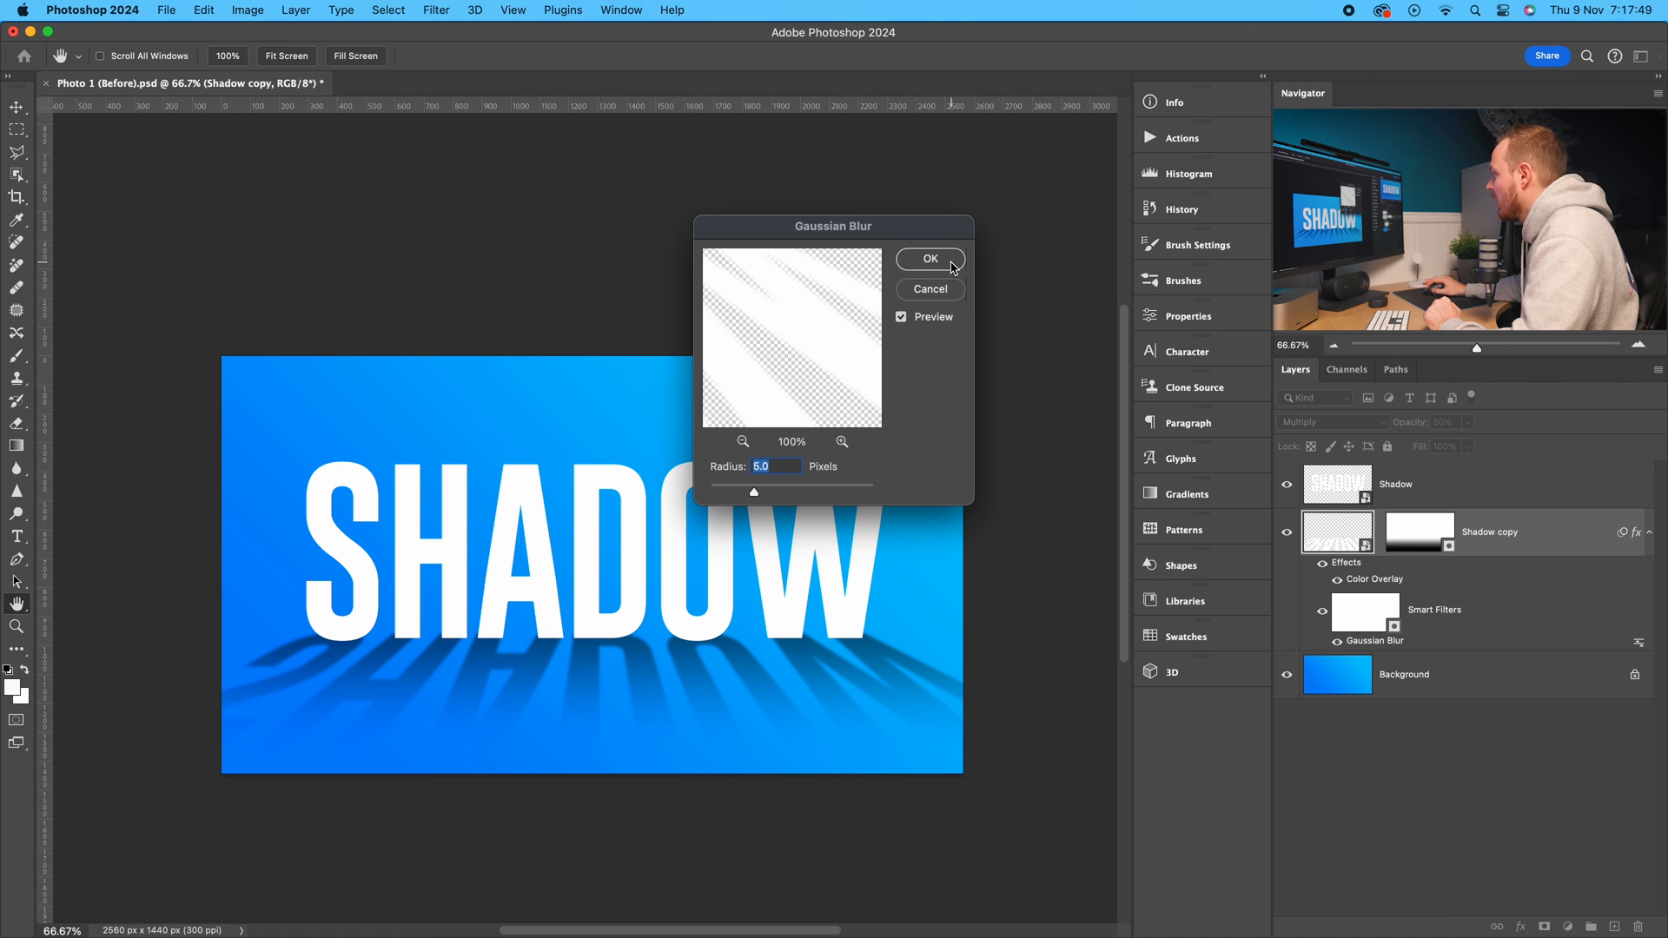
pyautogui.click(928, 259)
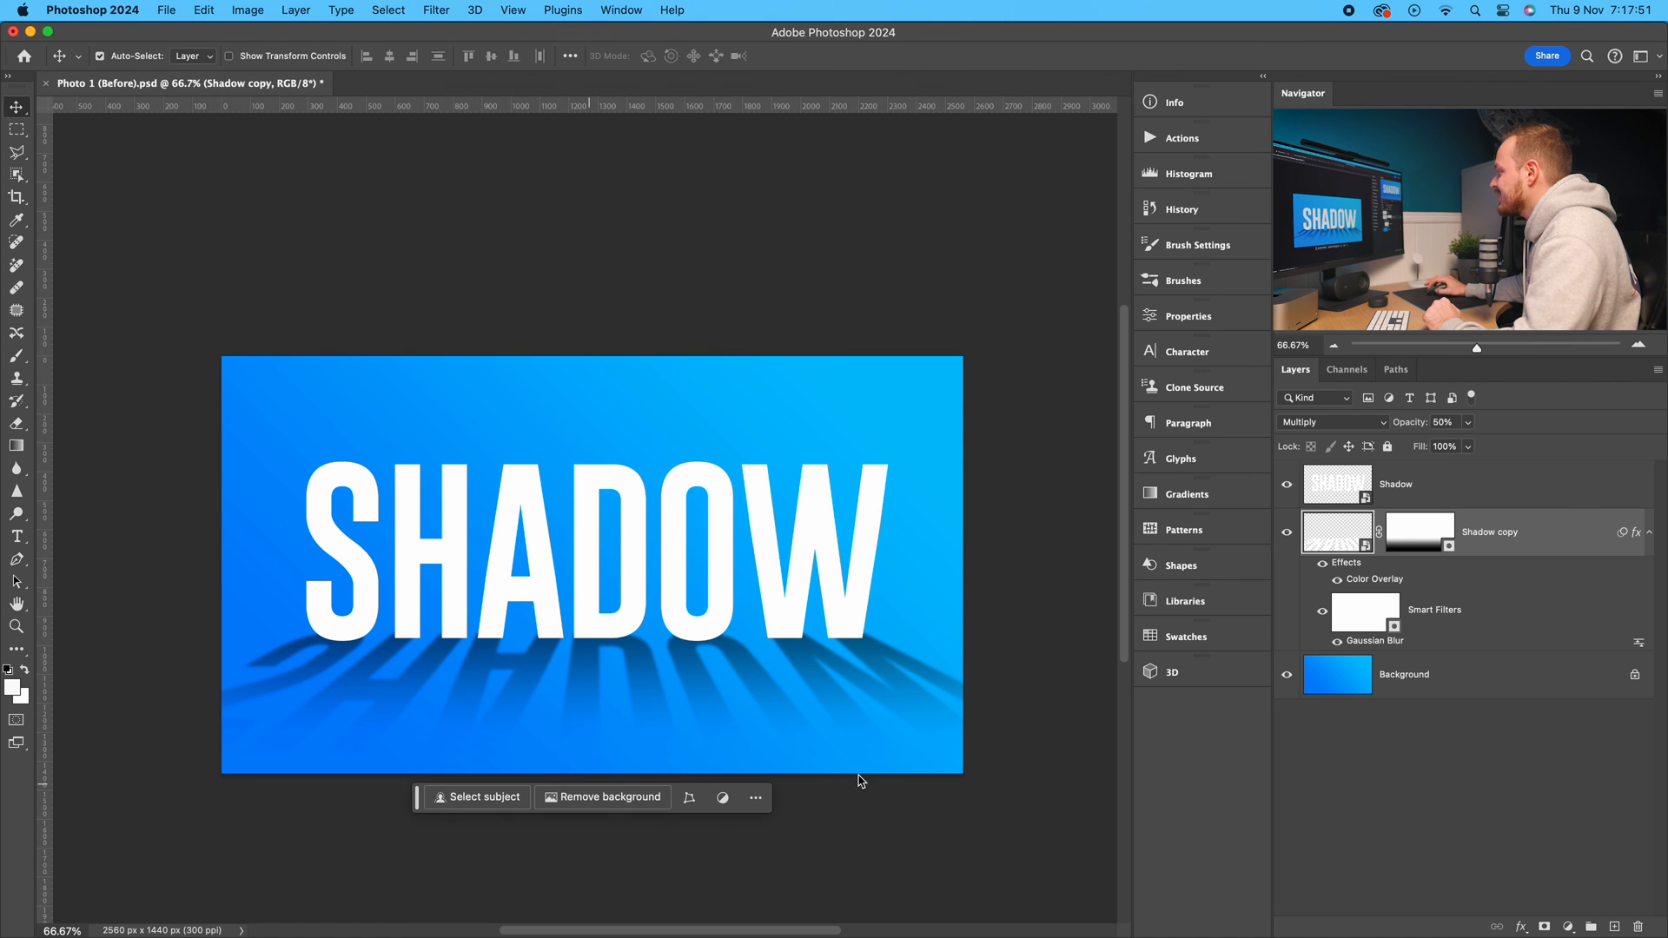
# - Toggle the Shadow copy layer's eye icon to view the text without its shadow
pyautogui.click(1287, 532)
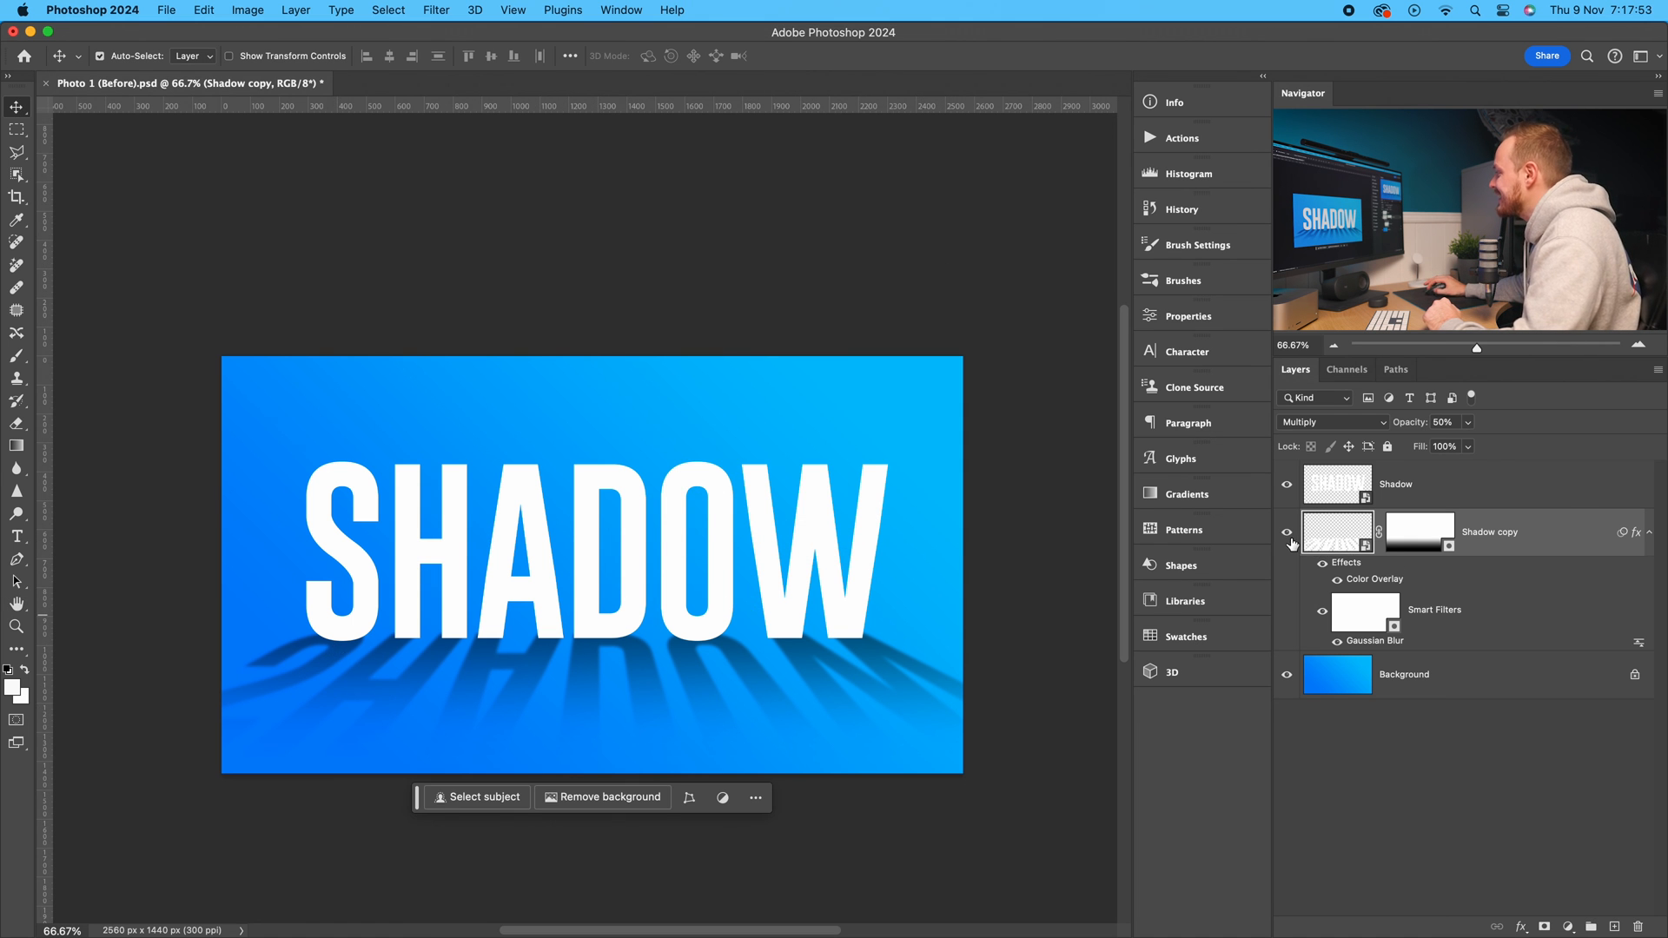
pyautogui.click(1285, 532)
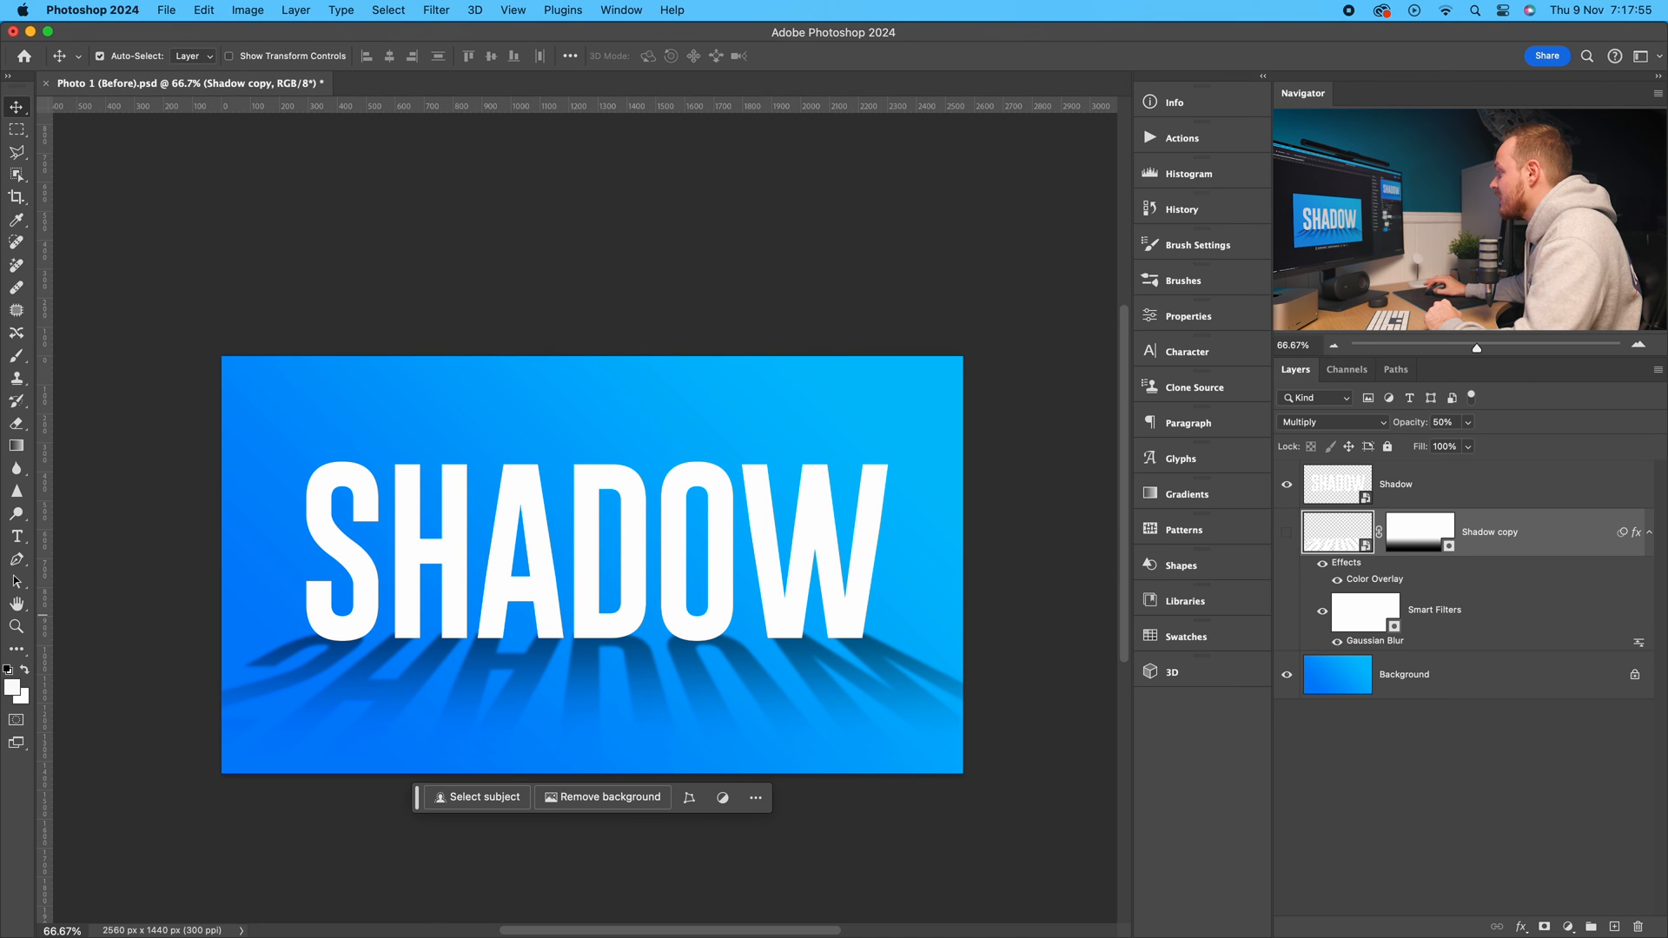